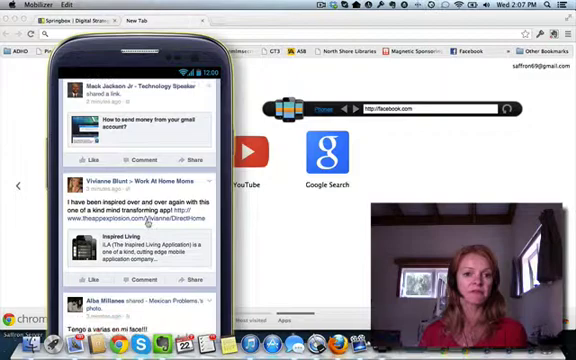
# Scroll further down the Facebook news feed in the Samsung Galaxy preview
pyautogui.scroll(-3)
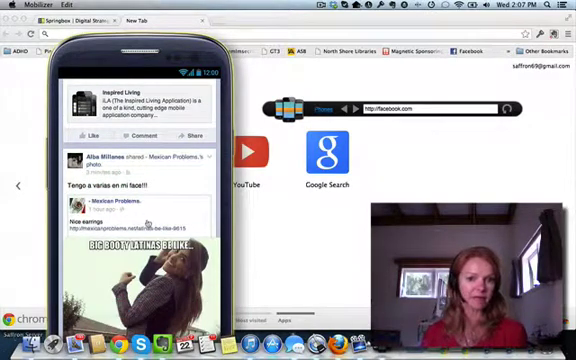
pyautogui.scroll(-3)
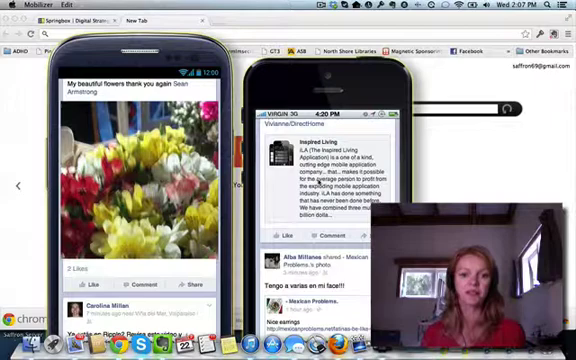
# Scroll the iPhone 5 Facebook feed, then close the iPhone 5 preview
pyautogui.scroll(-3)
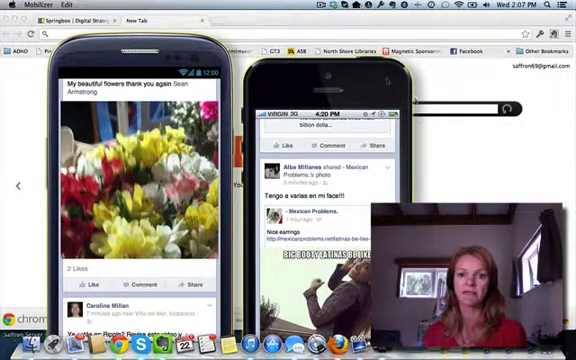
pyautogui.click(403, 104)
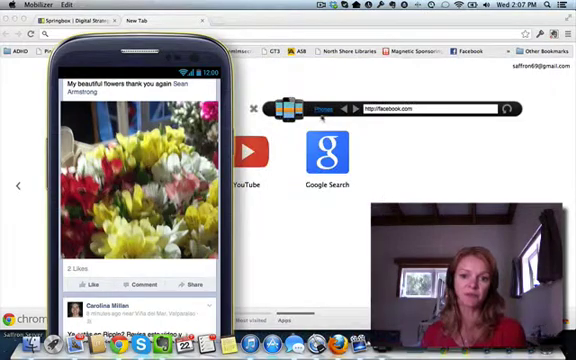
# Add a Nokia phone preview, scroll its Facebook feed, then move to the Springbox homepage in Chrome
pyautogui.click(322, 104)
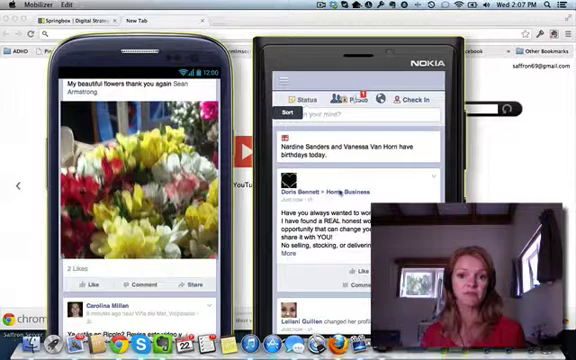
pyautogui.scroll(-3)
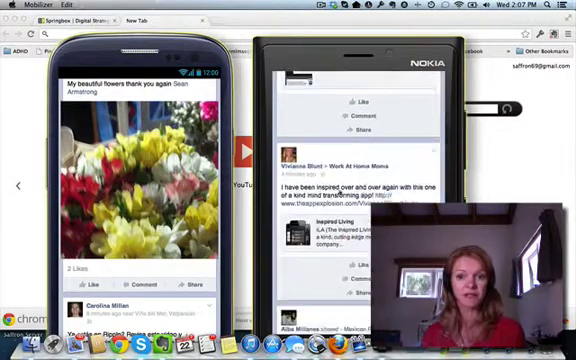
pyautogui.click(130, 22)
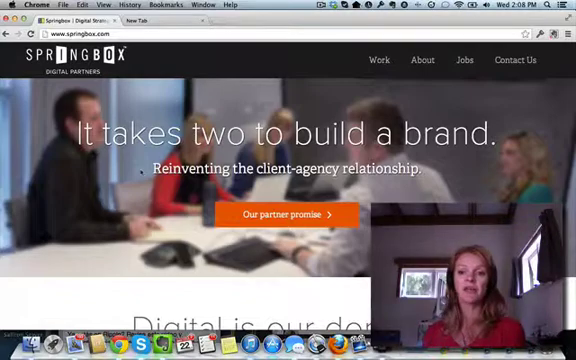
# Scroll the Springbox homepage down to Mobile, Technology, Content Strategy and Social Media Strategy
pyautogui.scroll(-3)
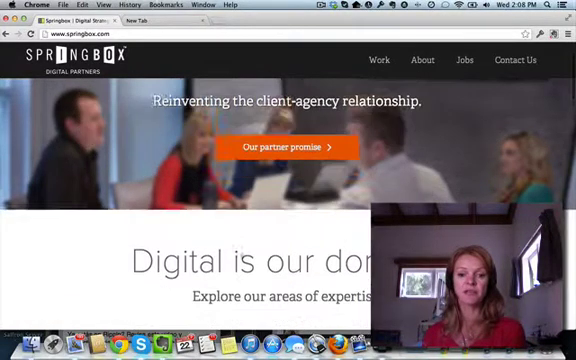
pyautogui.scroll(-3)
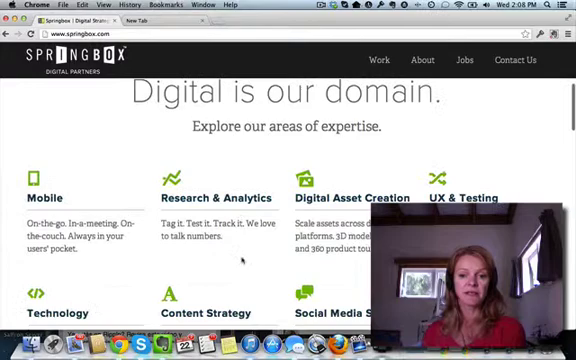
pyautogui.scroll(-3)
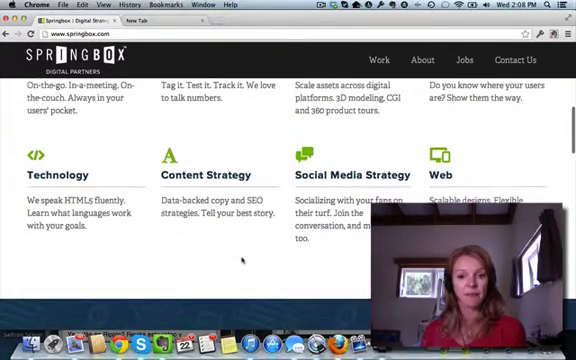